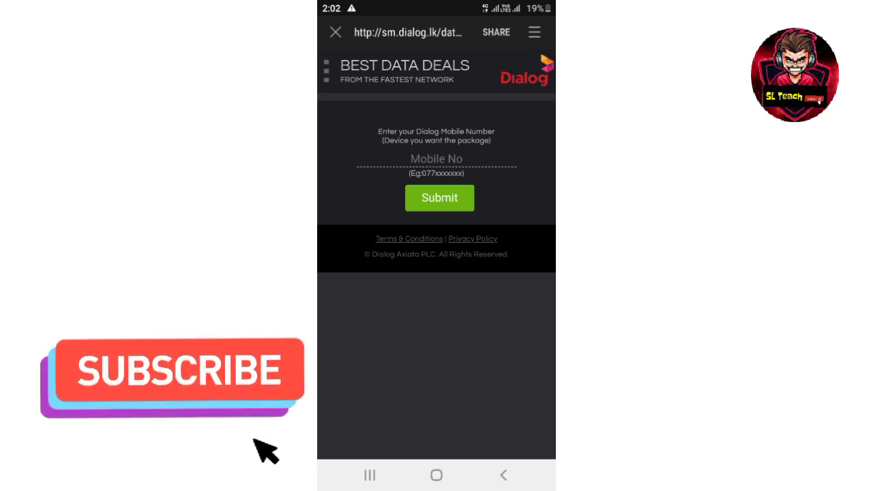
Step: Enter the Dialog mobile number, verify the SMS PIN and activate the free data offer
click(439, 198)
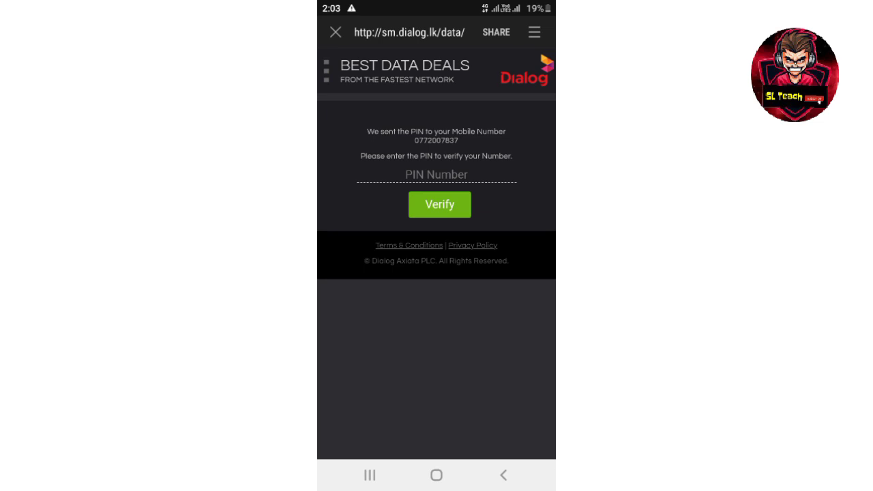
click(440, 205)
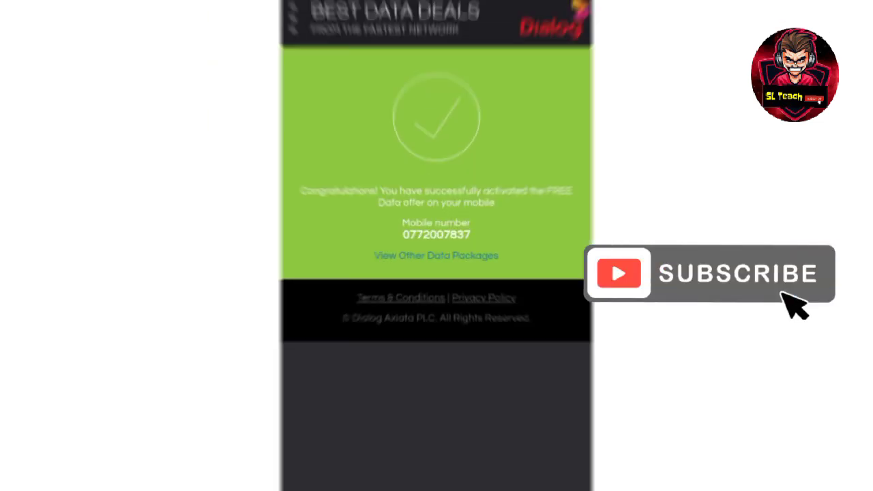